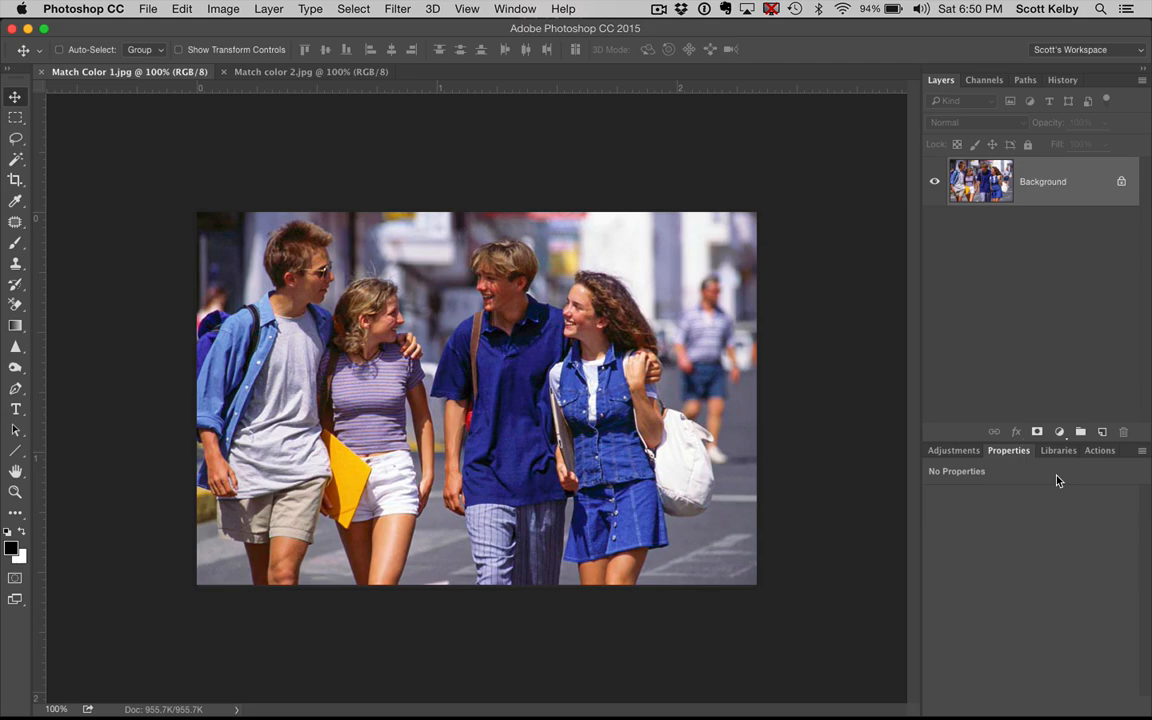
mouse_move(956, 308)
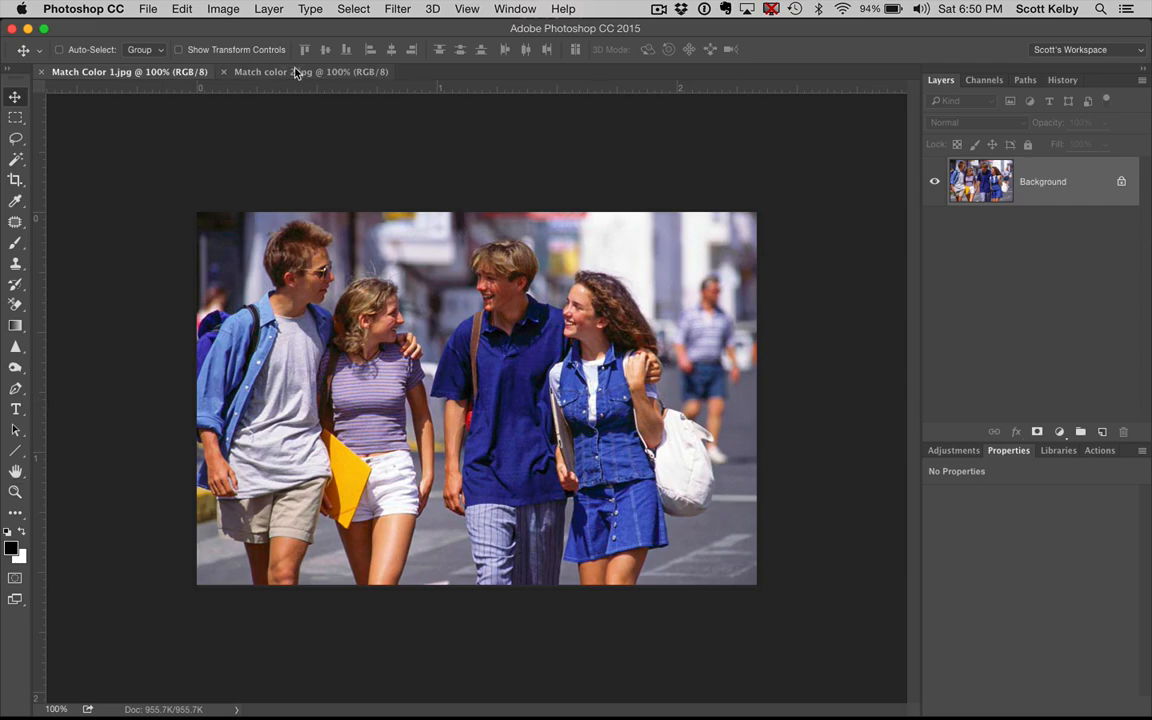
Preview the warm-toned Match color 2 photo, then return to the bluish Match Color 1 photo
click(312, 72)
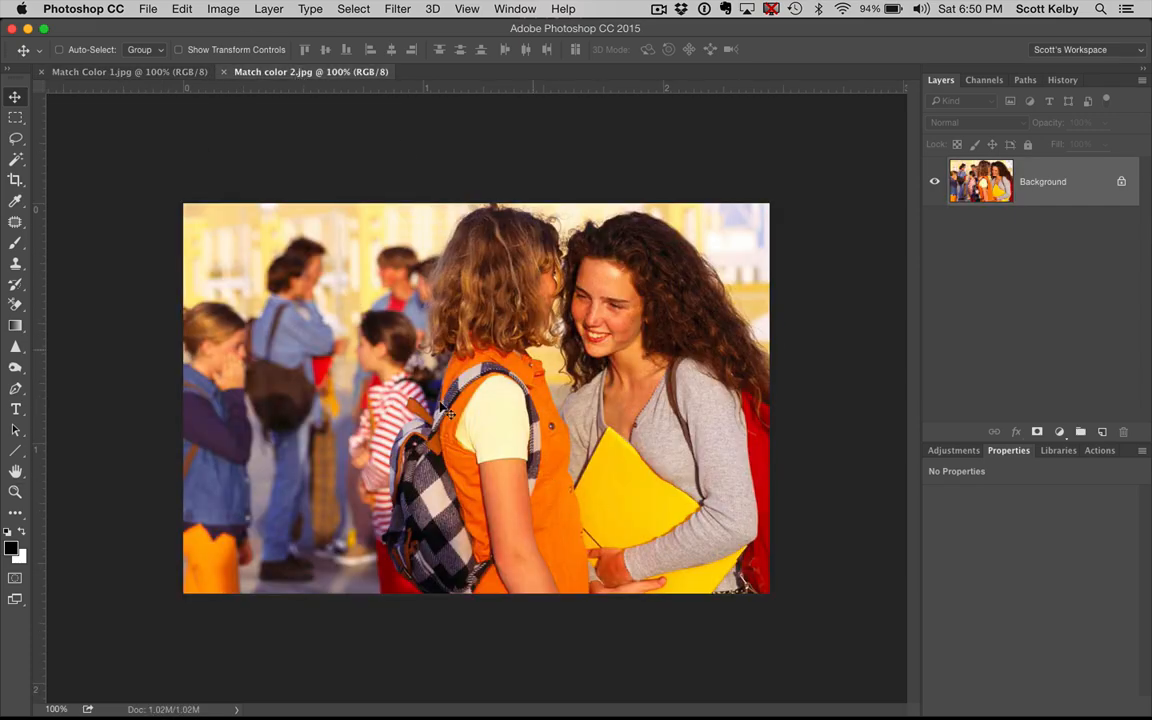
click(116, 72)
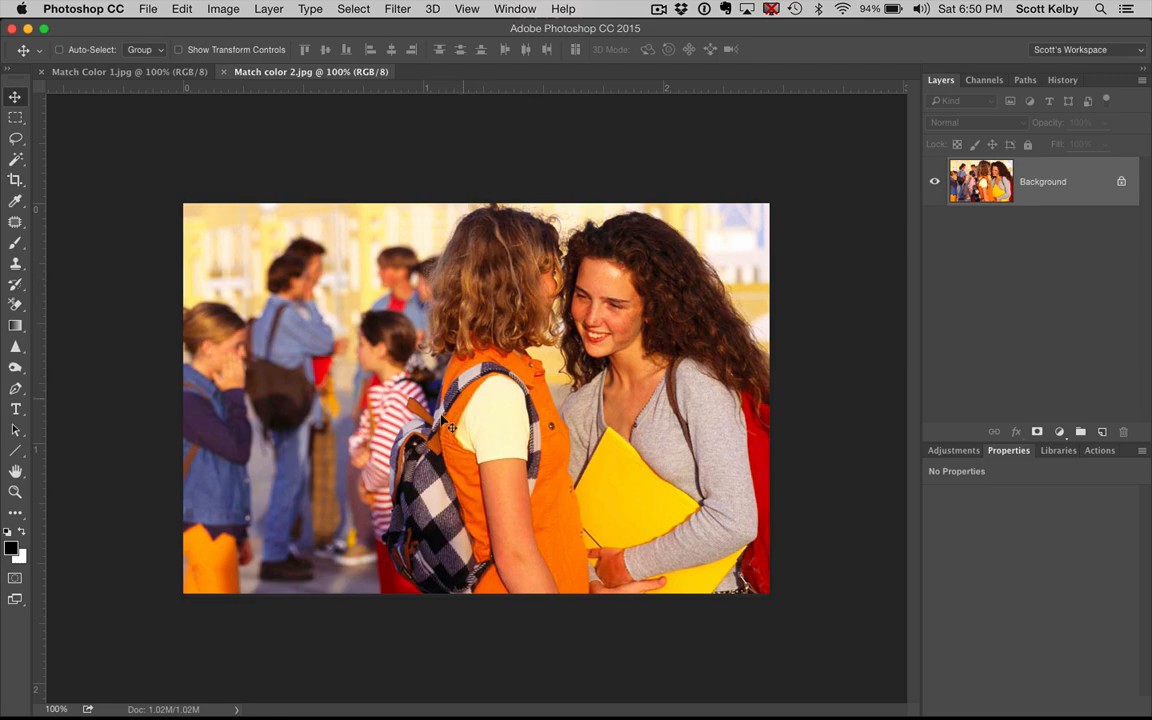
click(112, 72)
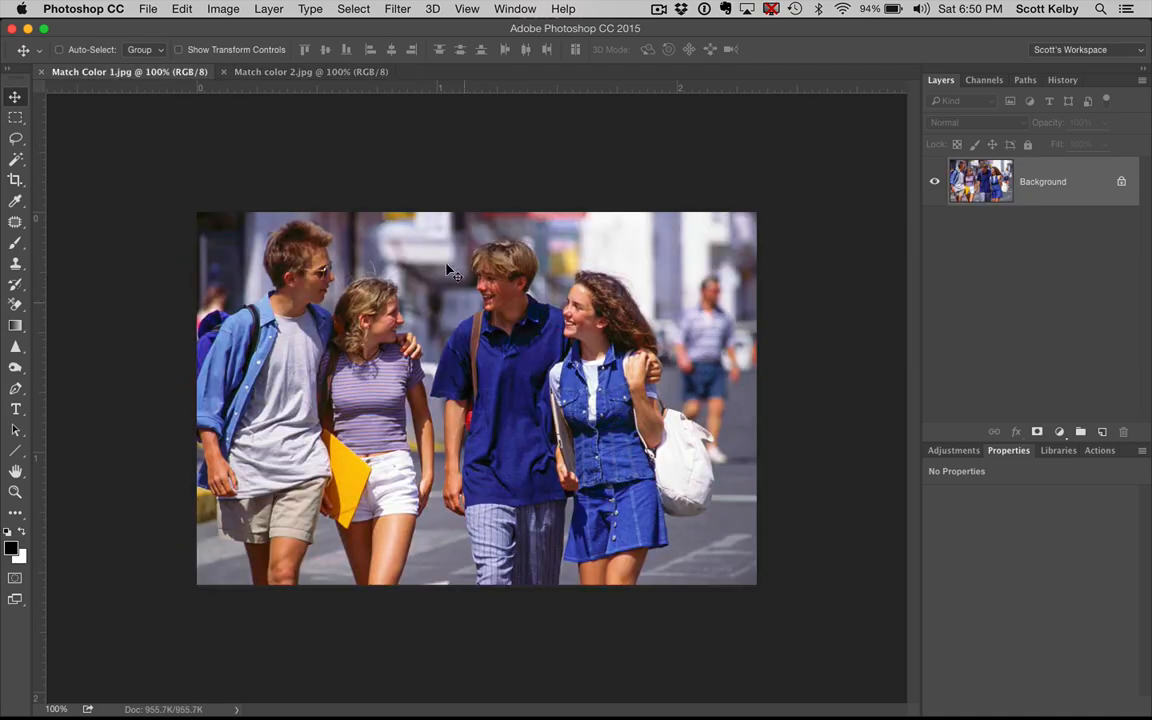
mouse_move(312, 356)
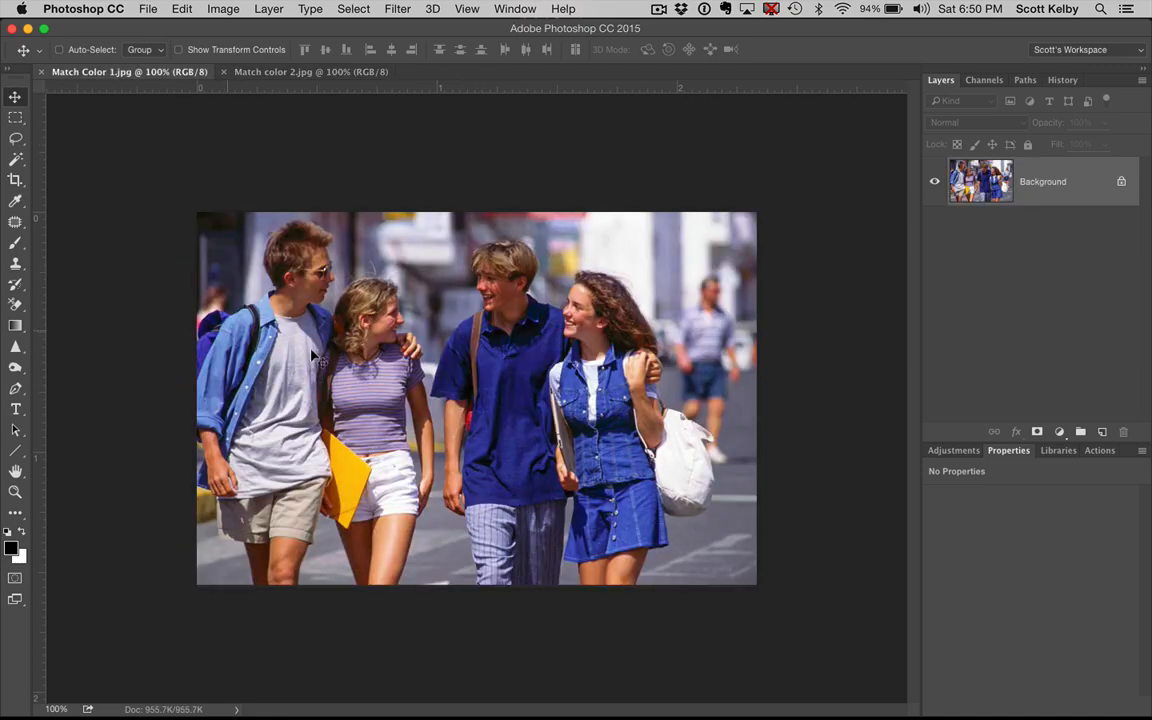
Bring up Match Color from Image > Adjustments for the street photo
click(224, 8)
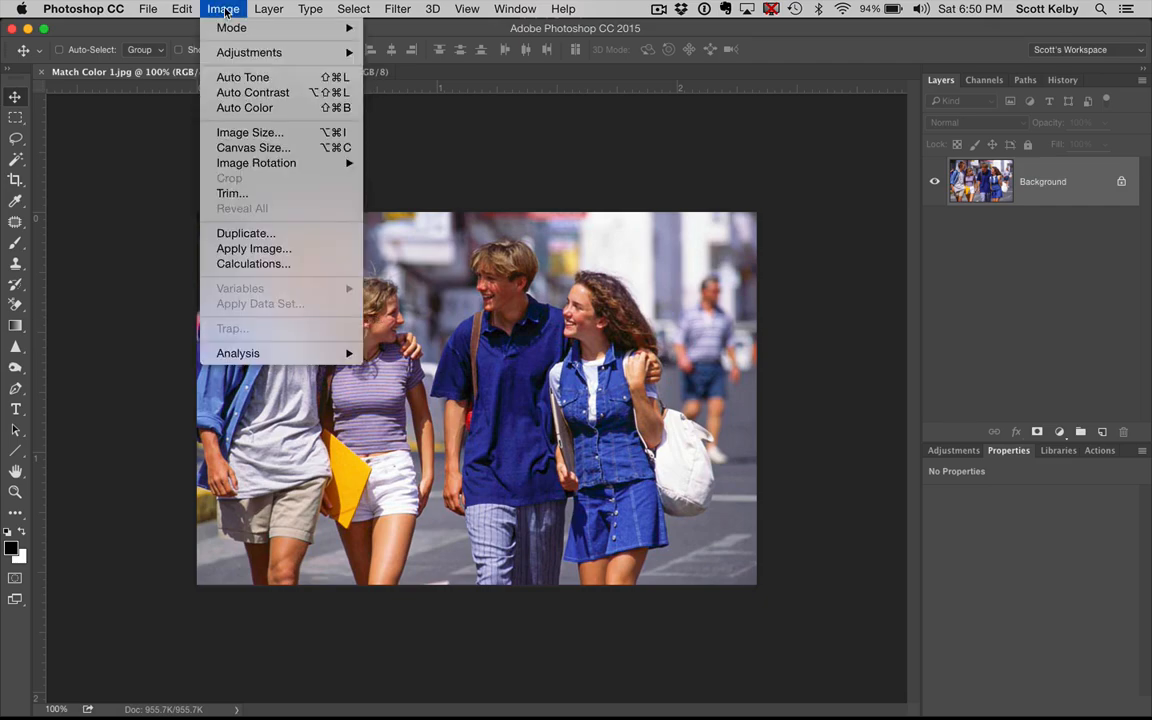
click(248, 52)
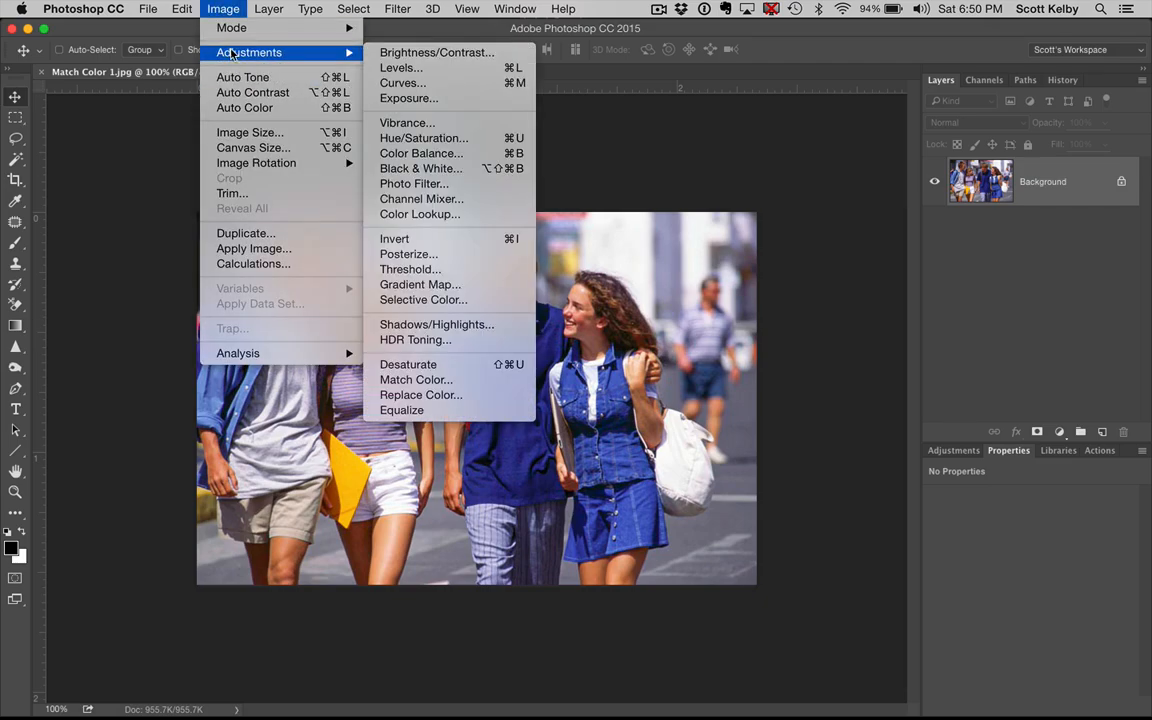
mouse_move(416, 380)
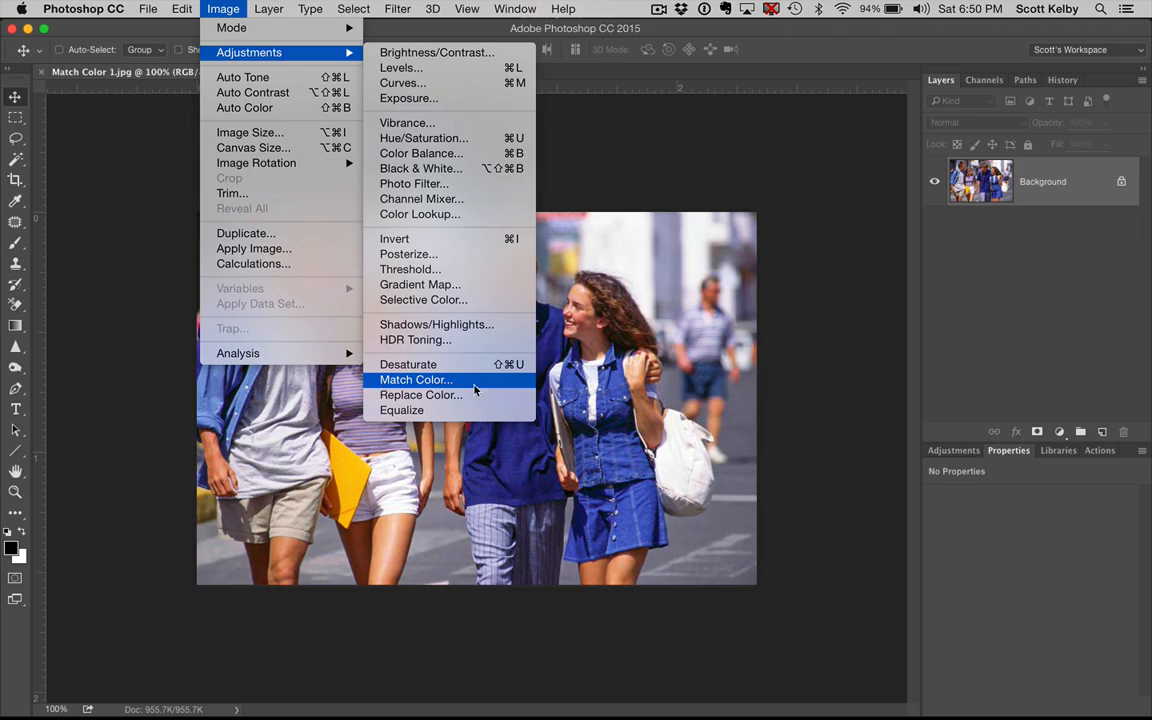
click(416, 380)
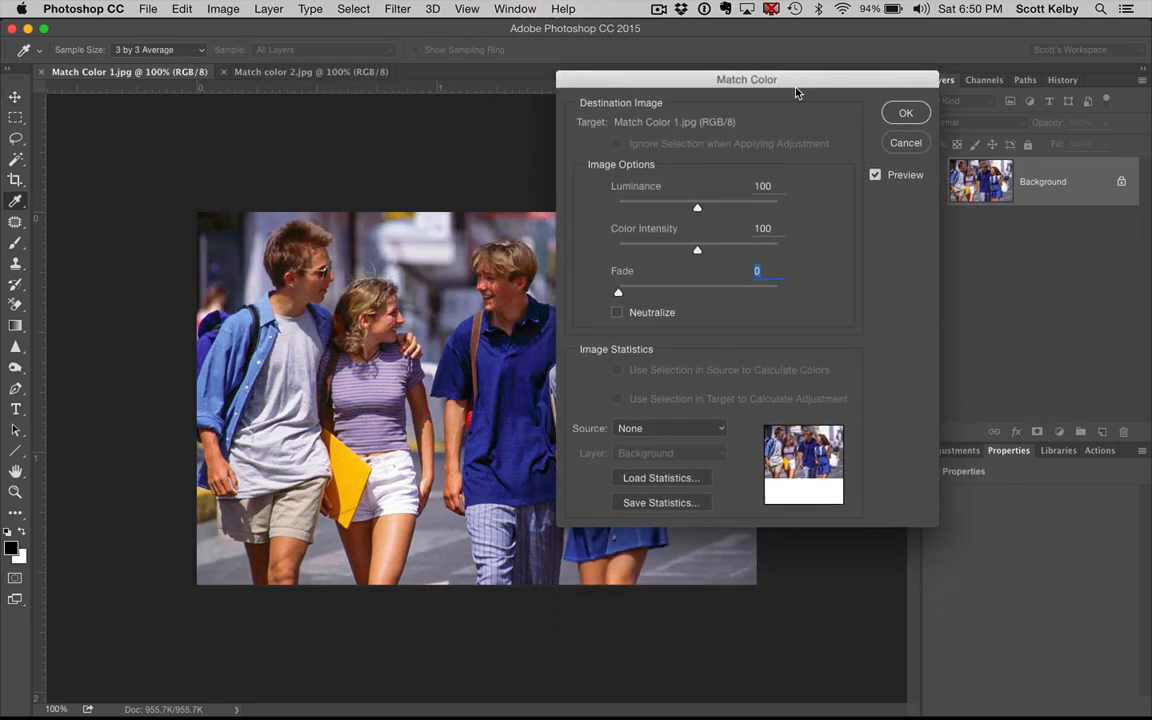
Set the Match Color source to Match color 2.jpg so the photo takes its warm tones
drag(746, 80, 744, 112)
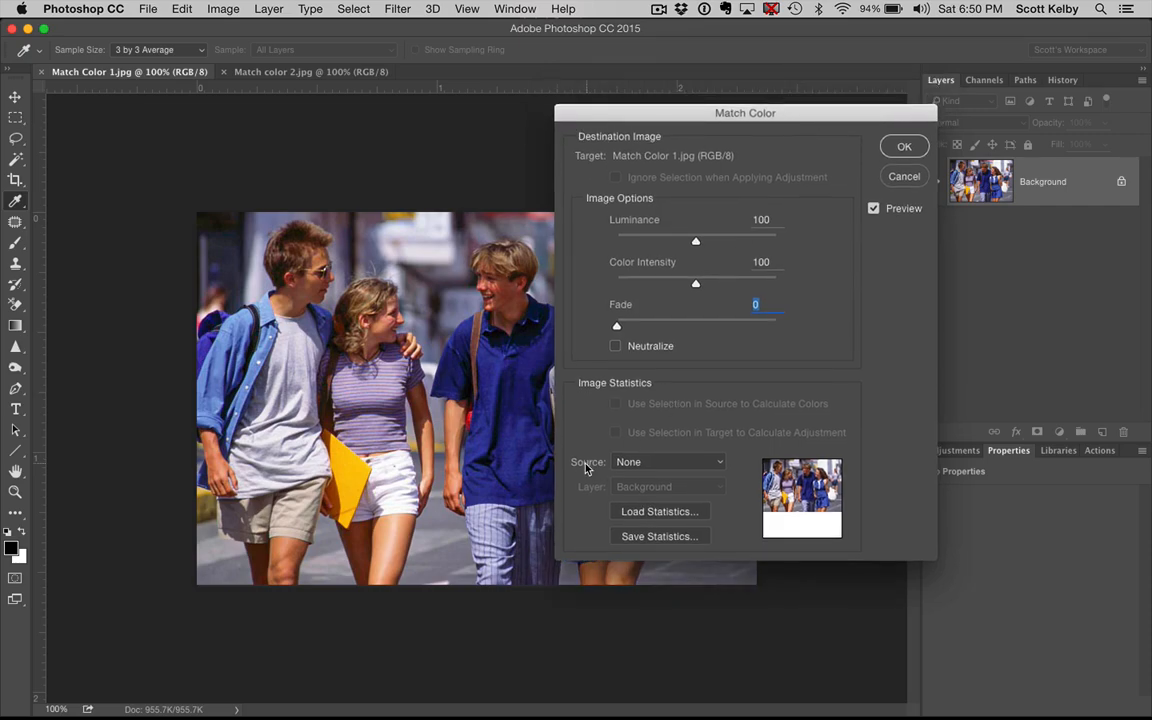
mouse_move(678, 472)
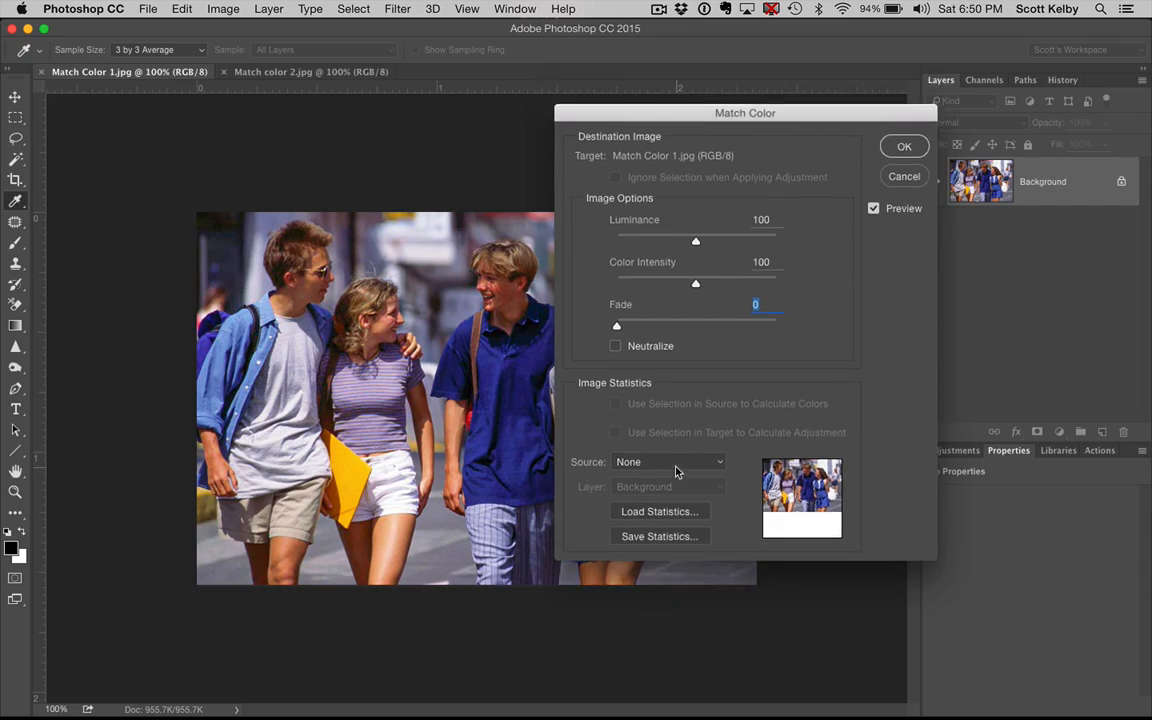
click(668, 460)
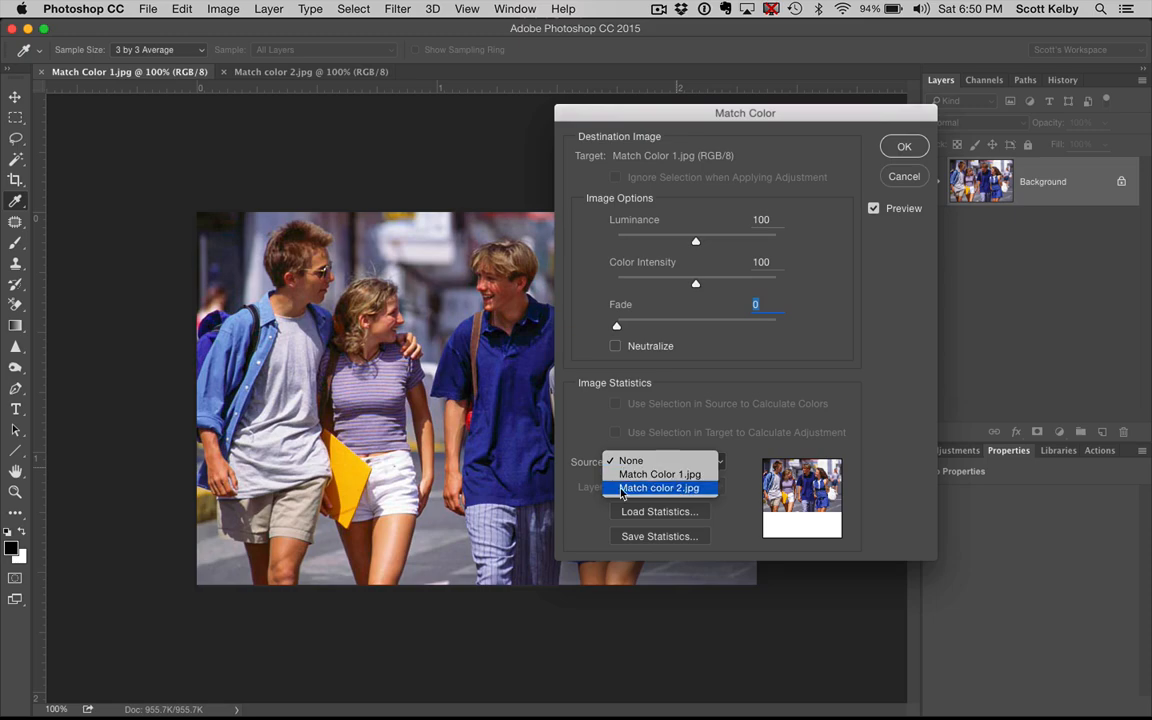
click(660, 488)
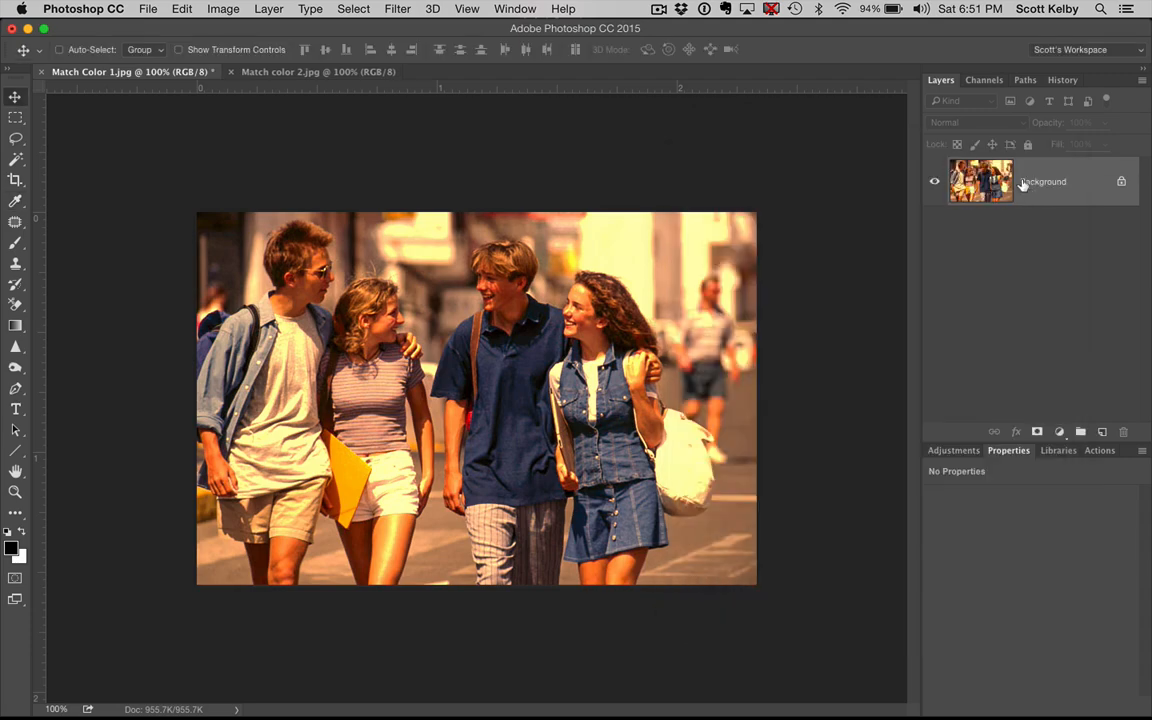
click(318, 72)
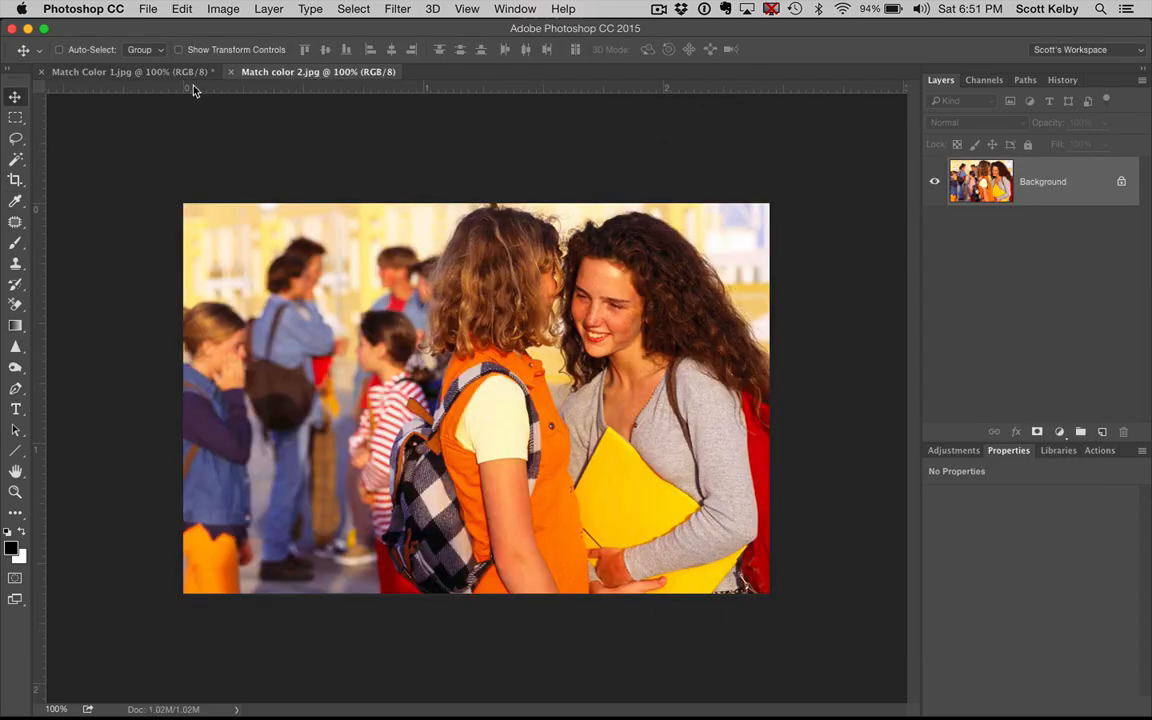
click(104, 72)
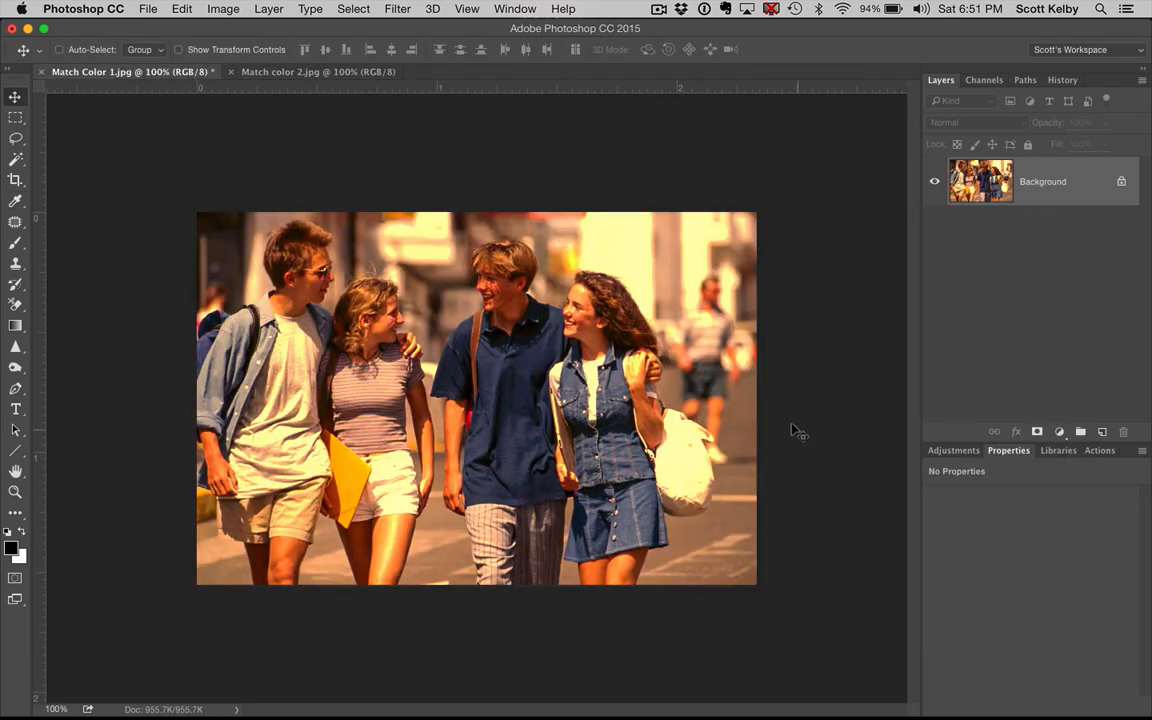